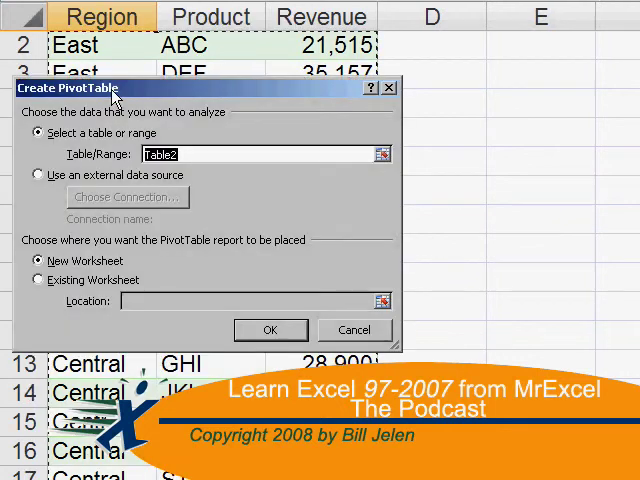
Step: Bring up the Podcast829.xls workbook showing the cost proration table
{"action": "left_click", "coordinate": [270, 328]}
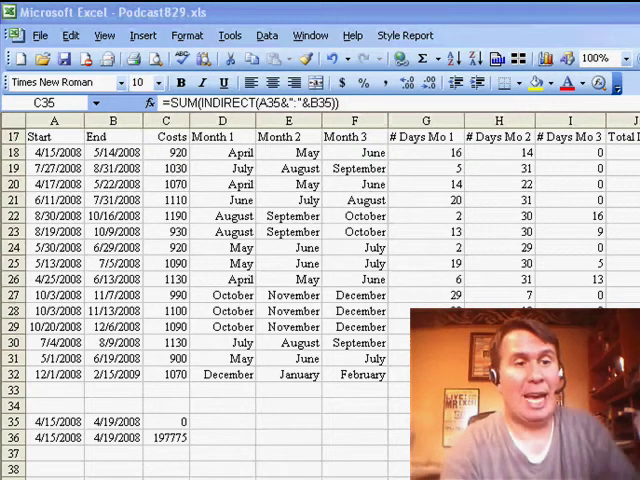
Step: Inspect the end date in B18 and the days-in-month formula in H18
{"action": "left_click", "coordinate": [164, 420]}
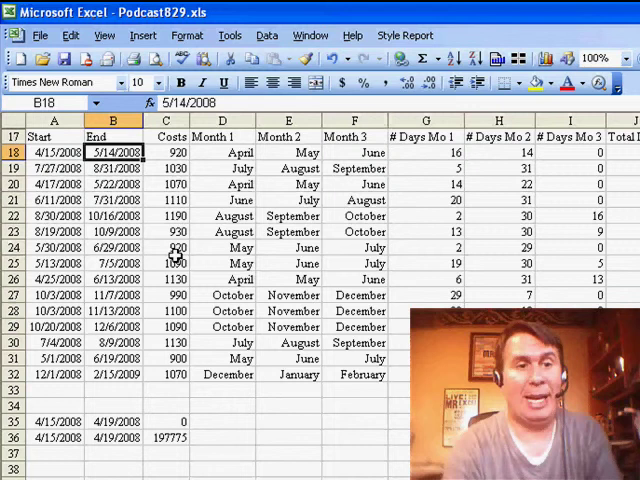
{"action": "left_click", "coordinate": [164, 152]}
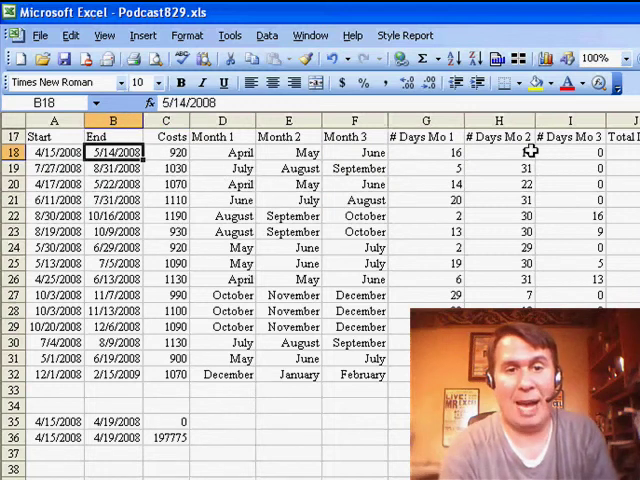
{"action": "left_click", "coordinate": [424, 152]}
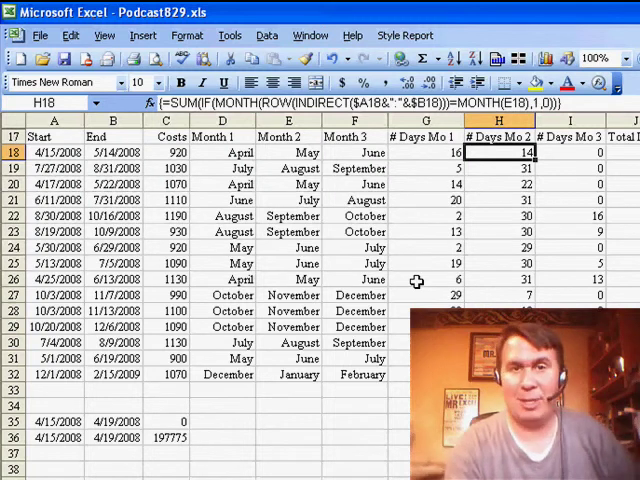
{"action": "mouse_move", "coordinate": [230, 380]}
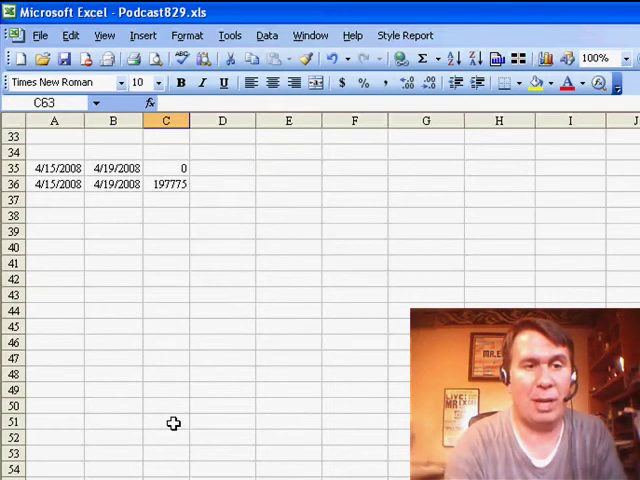
Step: Select the zero-result cell C35 and begin evaluating its SUM-INDIRECT formula
{"action": "left_click", "coordinate": [164, 168]}
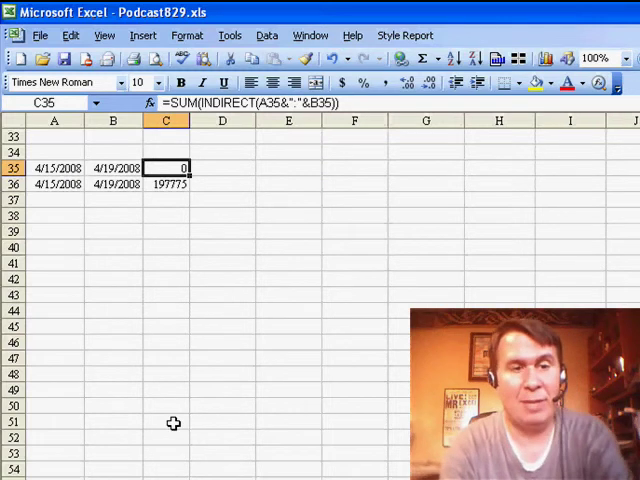
{"action": "double_click", "coordinate": [164, 168]}
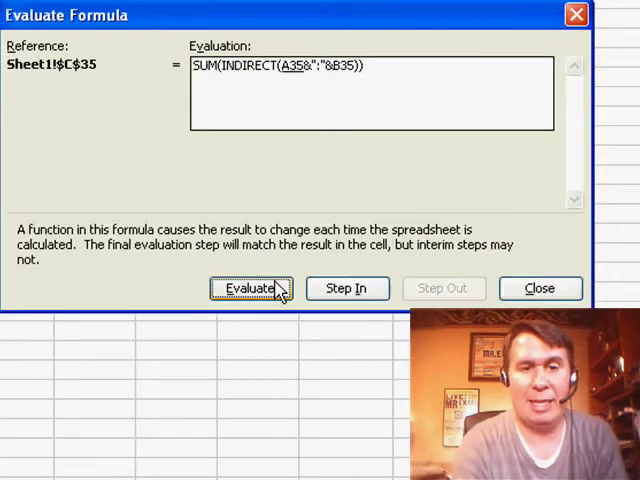
Step: Evaluate C35 until A35:B35 resolve to 39553:39557, then close the evaluation
{"action": "left_click", "coordinate": [244, 288]}
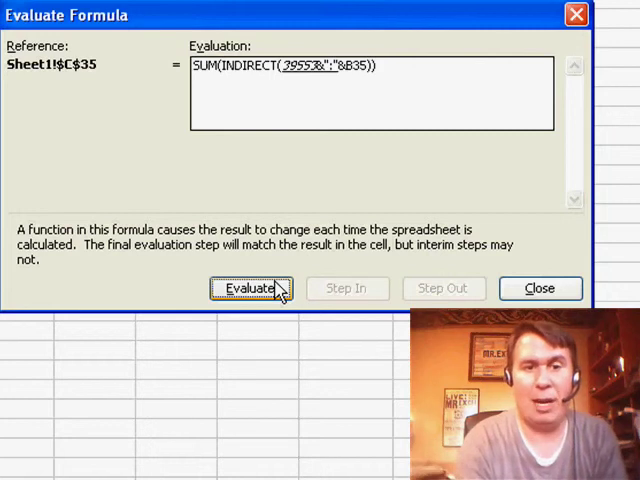
{"action": "left_click", "coordinate": [248, 288]}
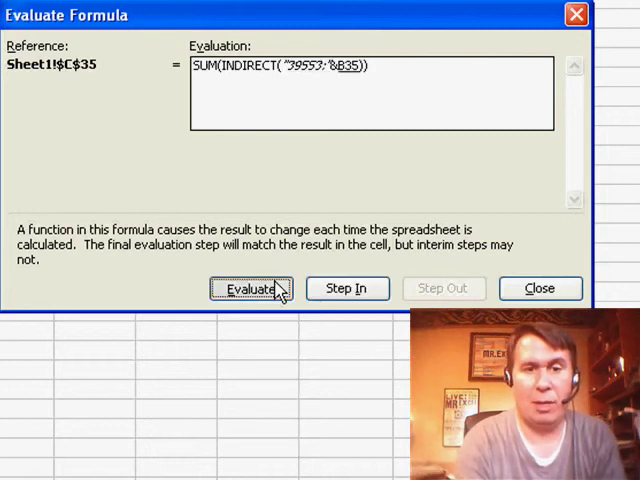
{"action": "left_click", "coordinate": [248, 288]}
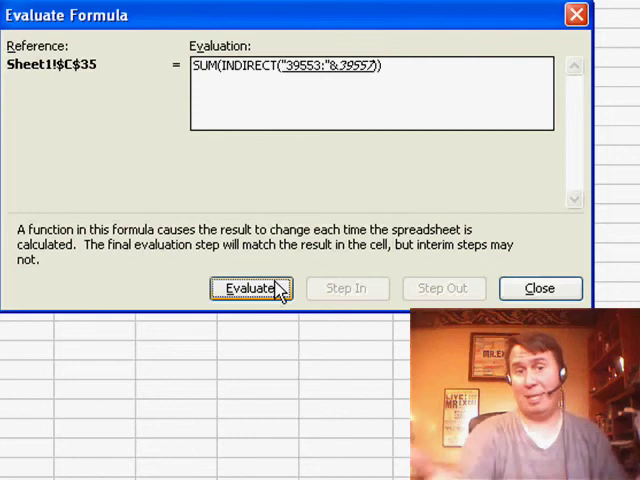
{"action": "mouse_move", "coordinate": [340, 292]}
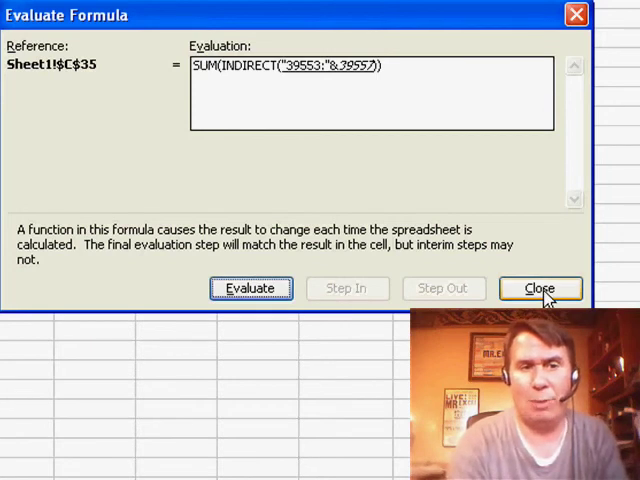
{"action": "left_click", "coordinate": [540, 288]}
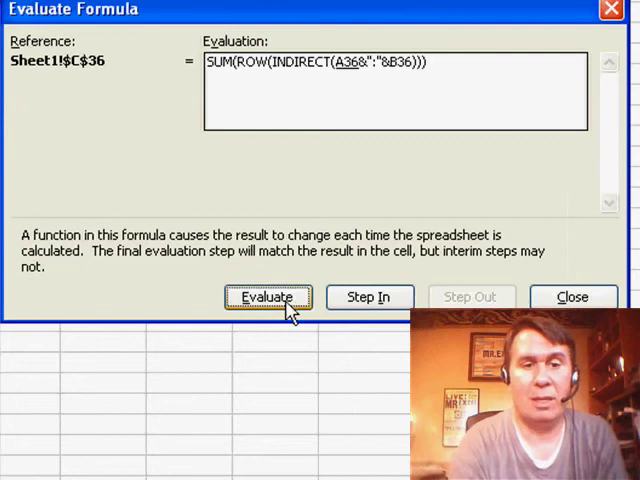
Step: Evaluate C36 until INDIRECT's range expands into the array 39553 through 39557
{"action": "left_click", "coordinate": [266, 296]}
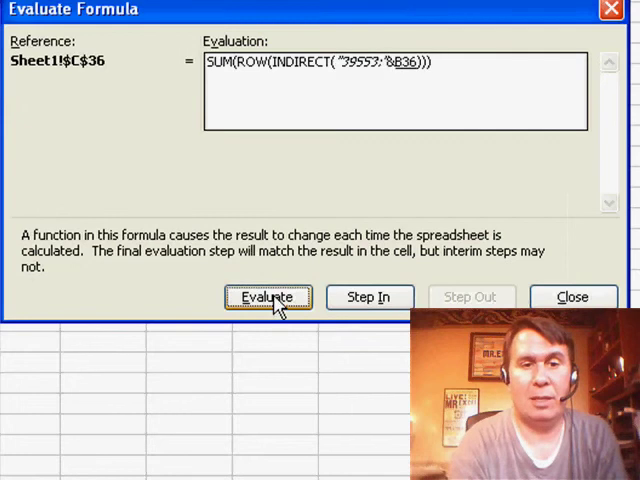
{"action": "left_click", "coordinate": [268, 296]}
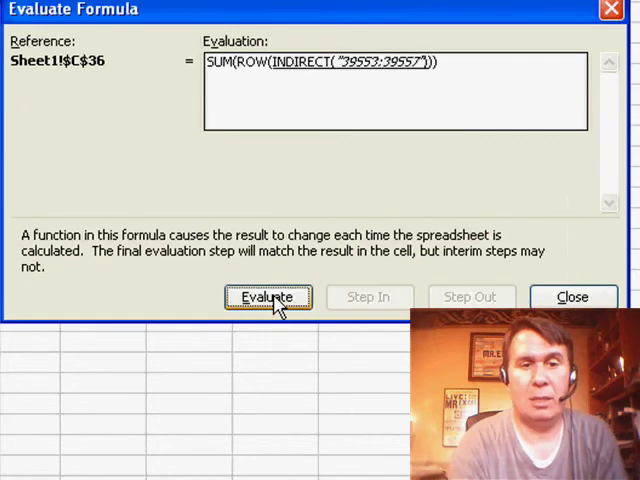
{"action": "left_click", "coordinate": [268, 296]}
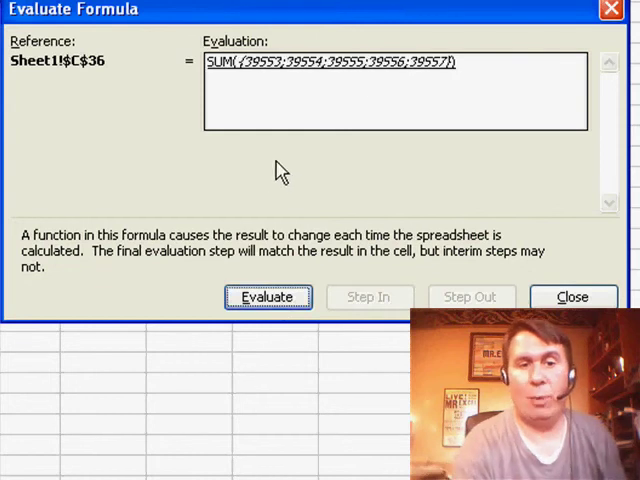
{"action": "mouse_move", "coordinate": [388, 84]}
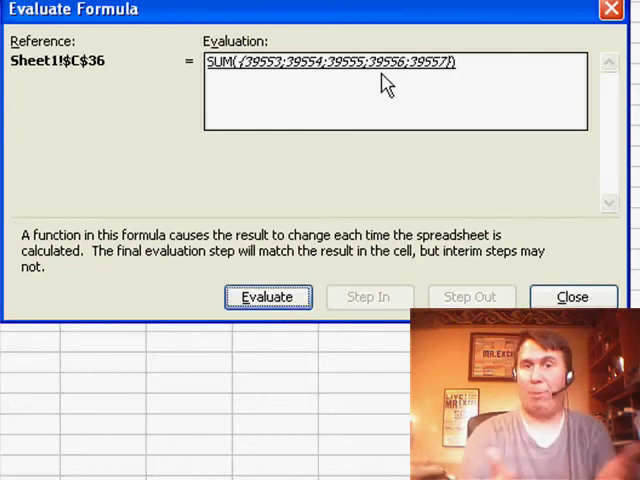